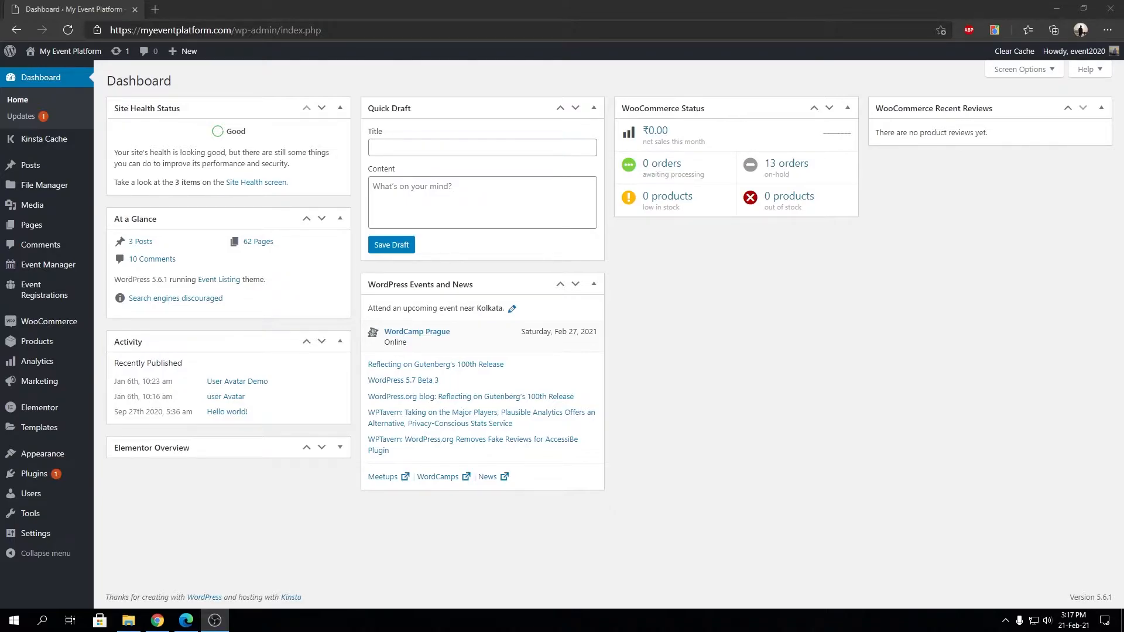
mouse_move(858, 528)
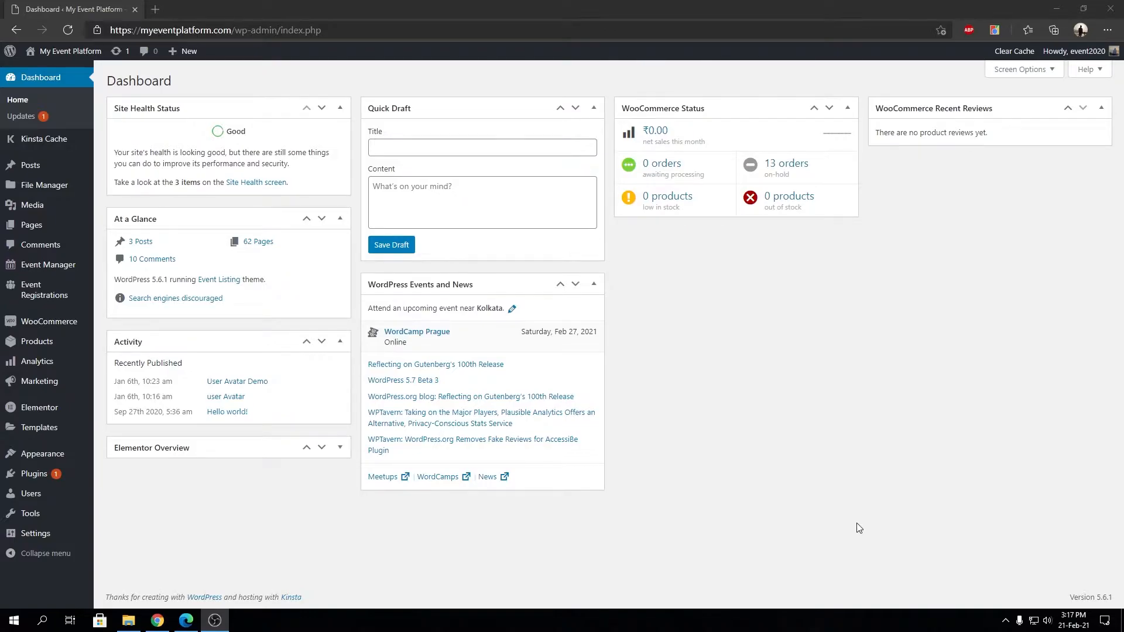
mouse_move(772, 426)
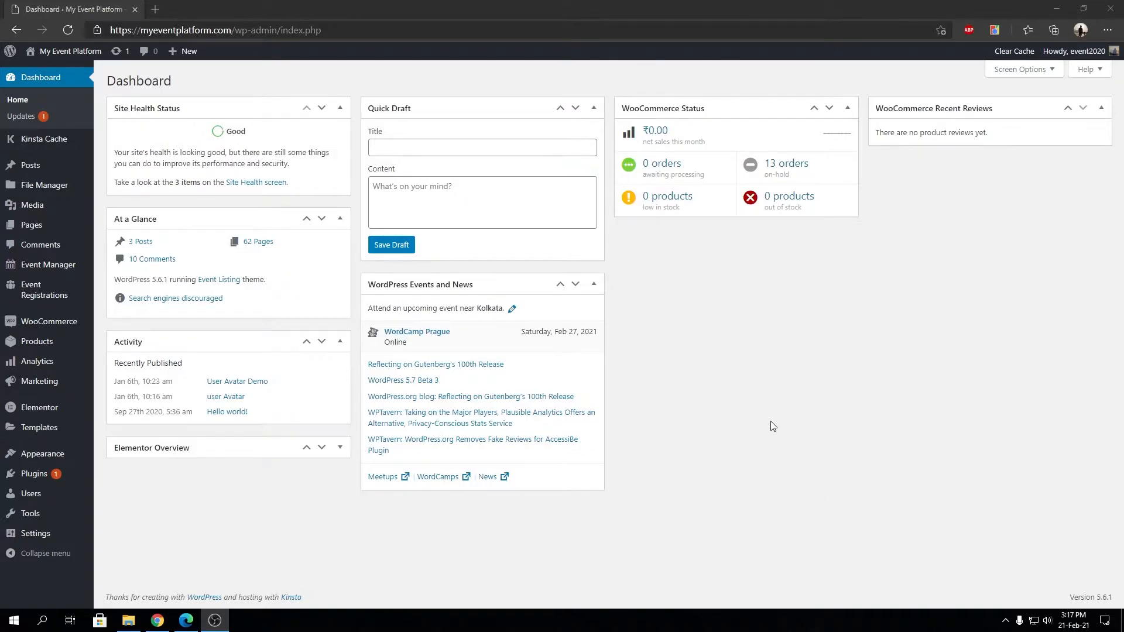
mouse_move(42, 290)
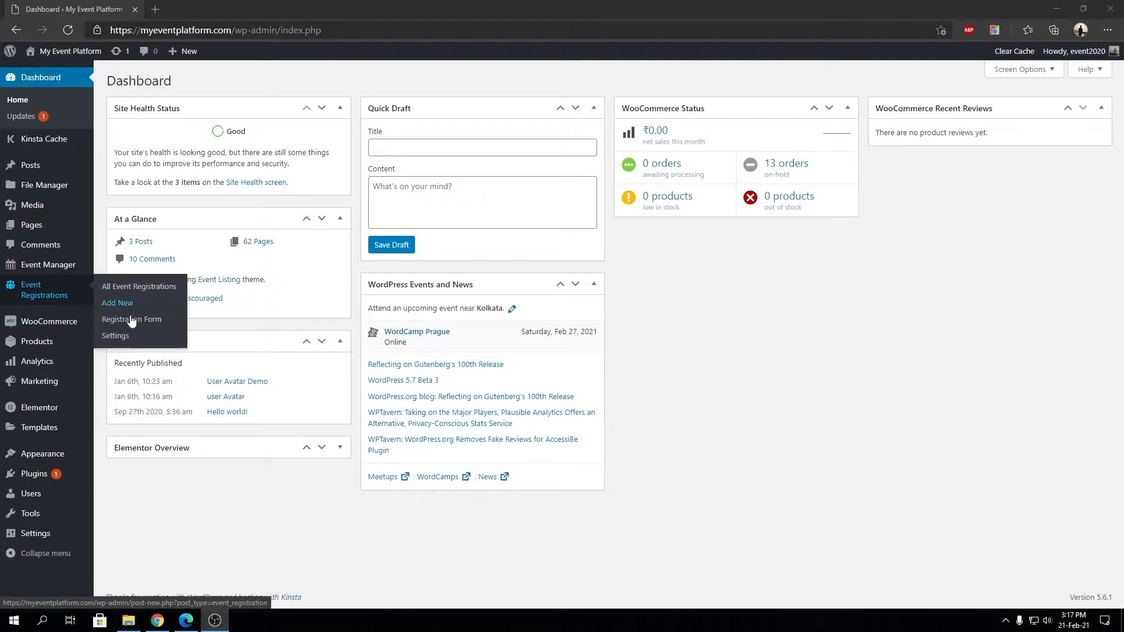
mouse_move(115, 339)
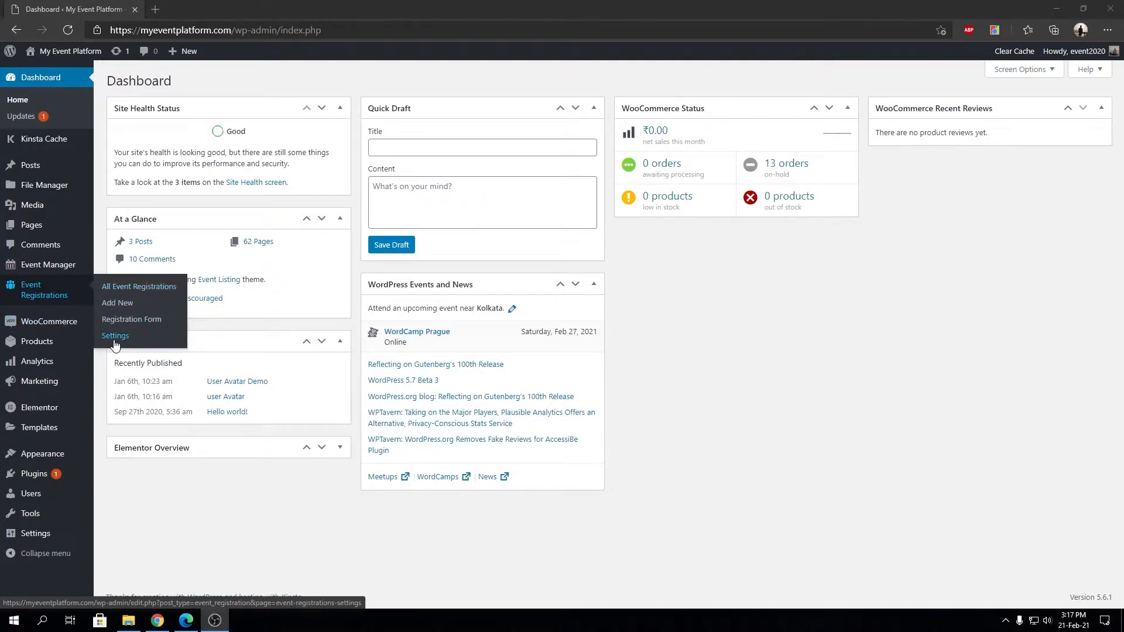
Go to Event Registrations > Settings and review the Registration Forms options, Multiple Registrations off
click(114, 334)
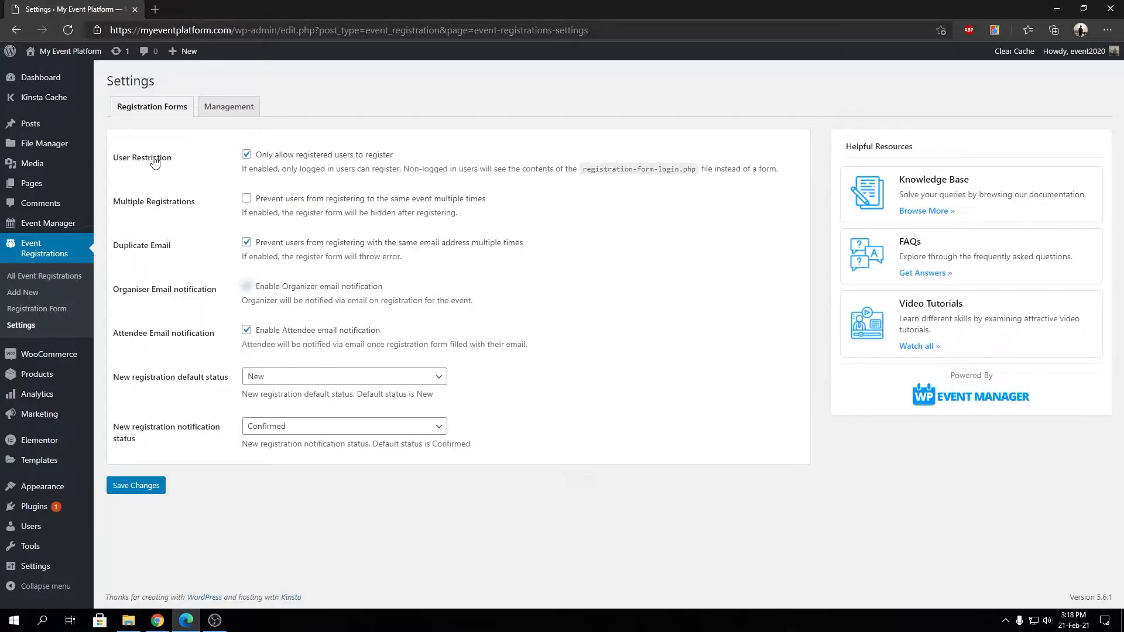
double_click(141, 201)
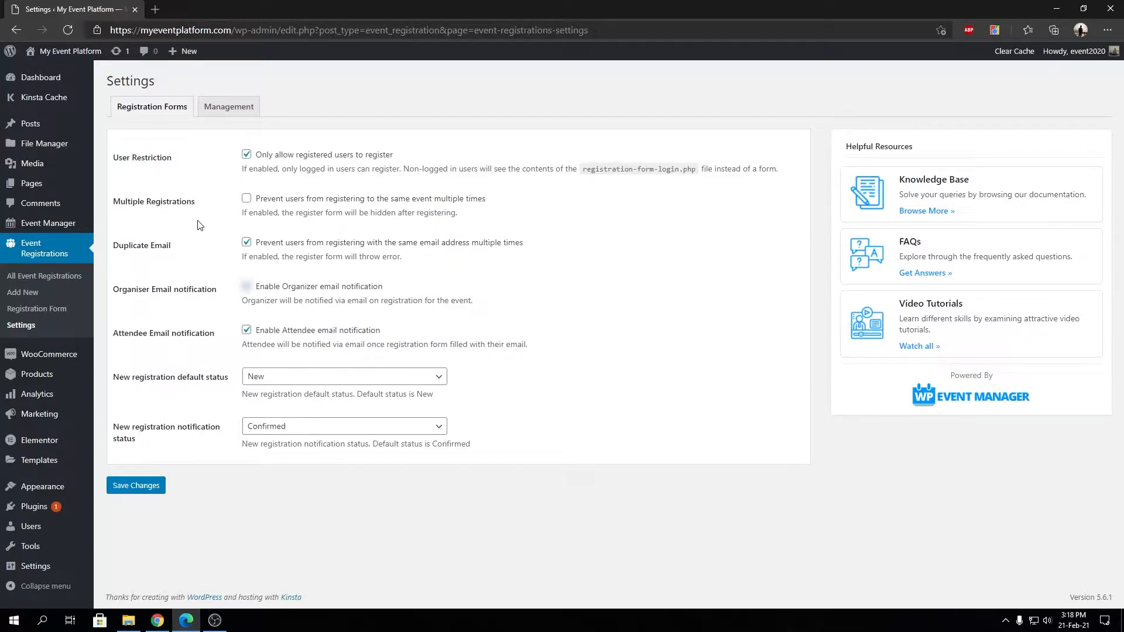
mouse_move(356, 199)
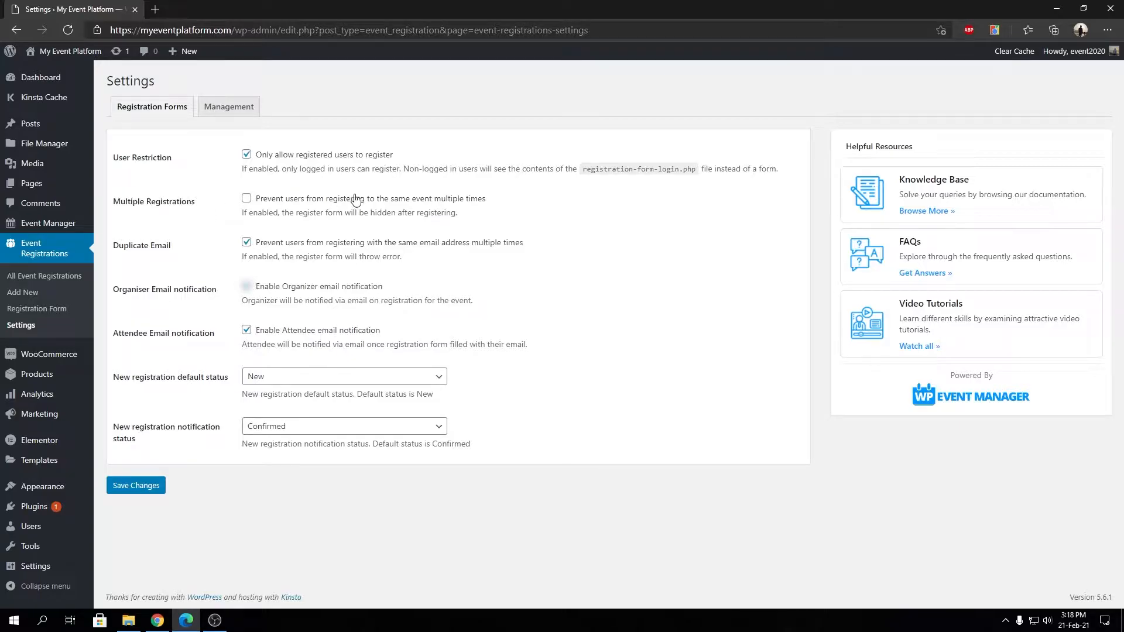
mouse_move(513, 212)
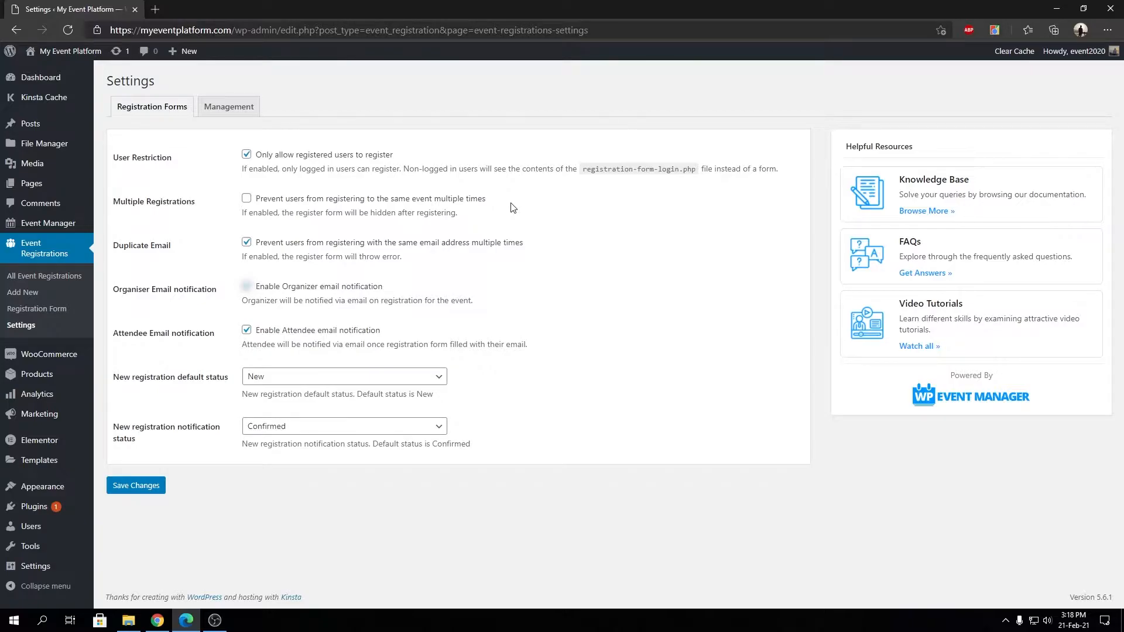
mouse_move(484, 169)
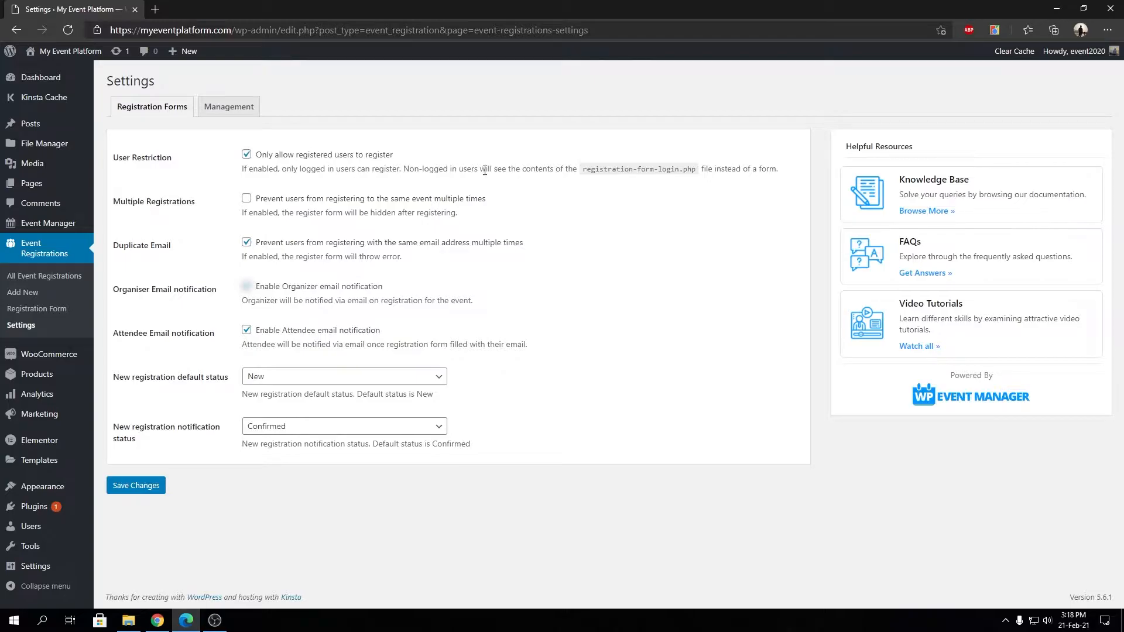
double_click(144, 246)
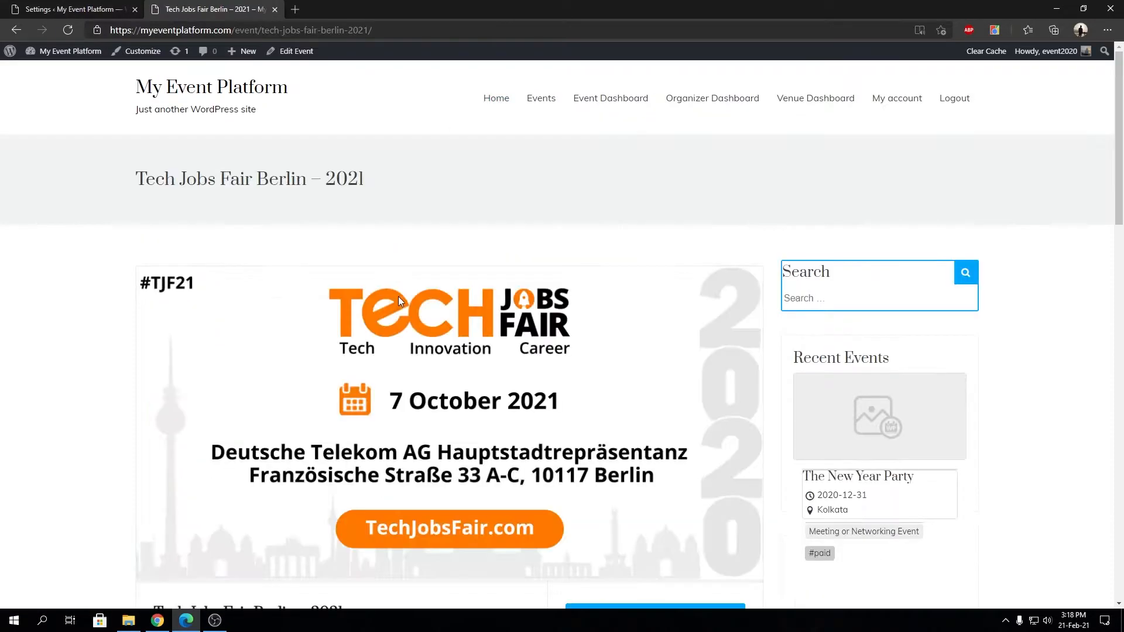
On the Tech Jobs Fair Berlin – 2021 event page, reveal the Register for Event form
scroll(down, 3)
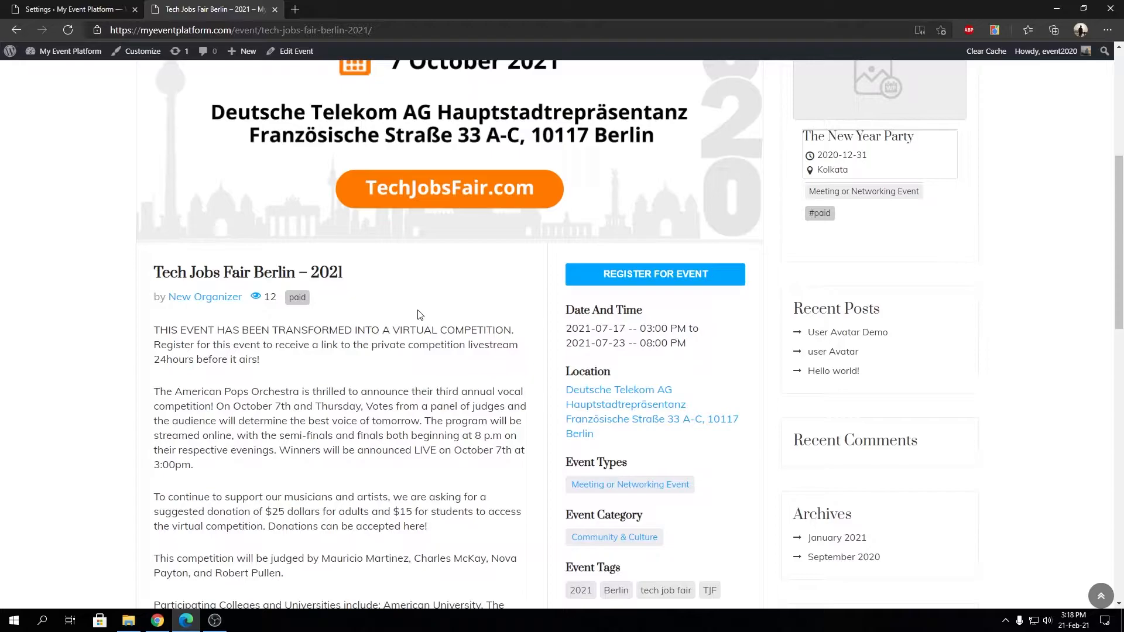
click(656, 274)
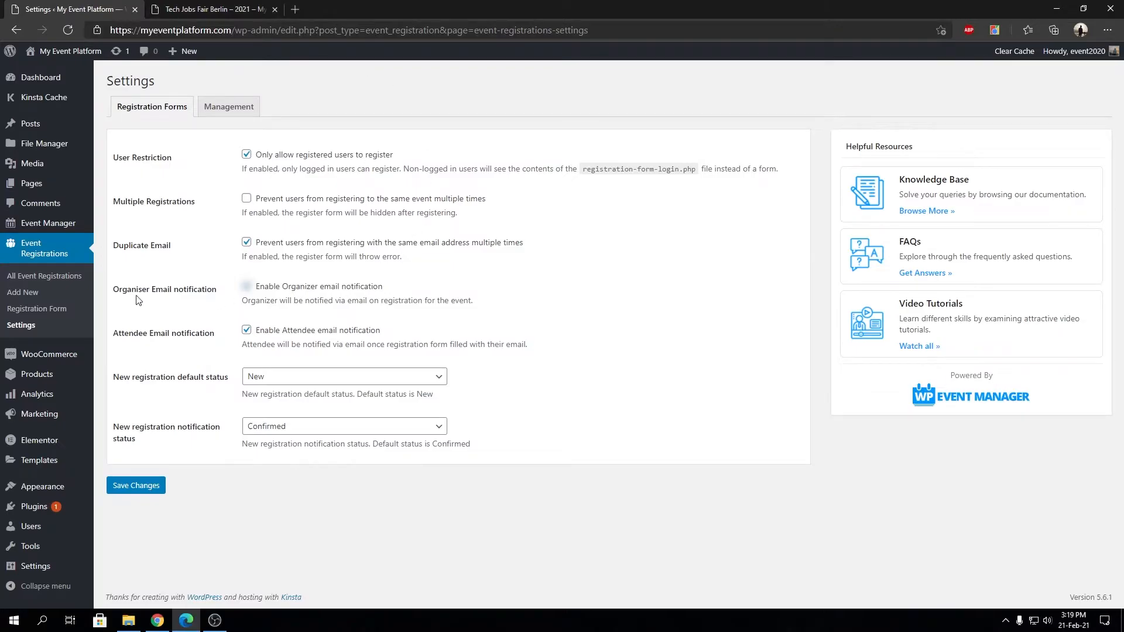
mouse_move(138, 220)
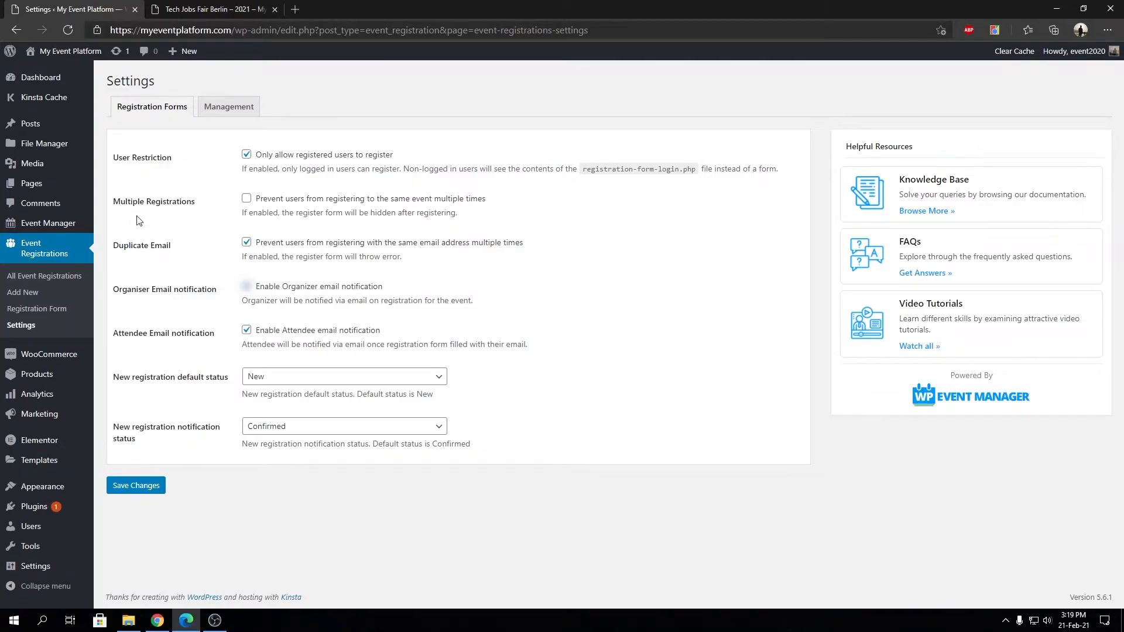
Highlight the Duplicate Email and Multiple Registrations settings, then return to the event page
double_click(155, 246)
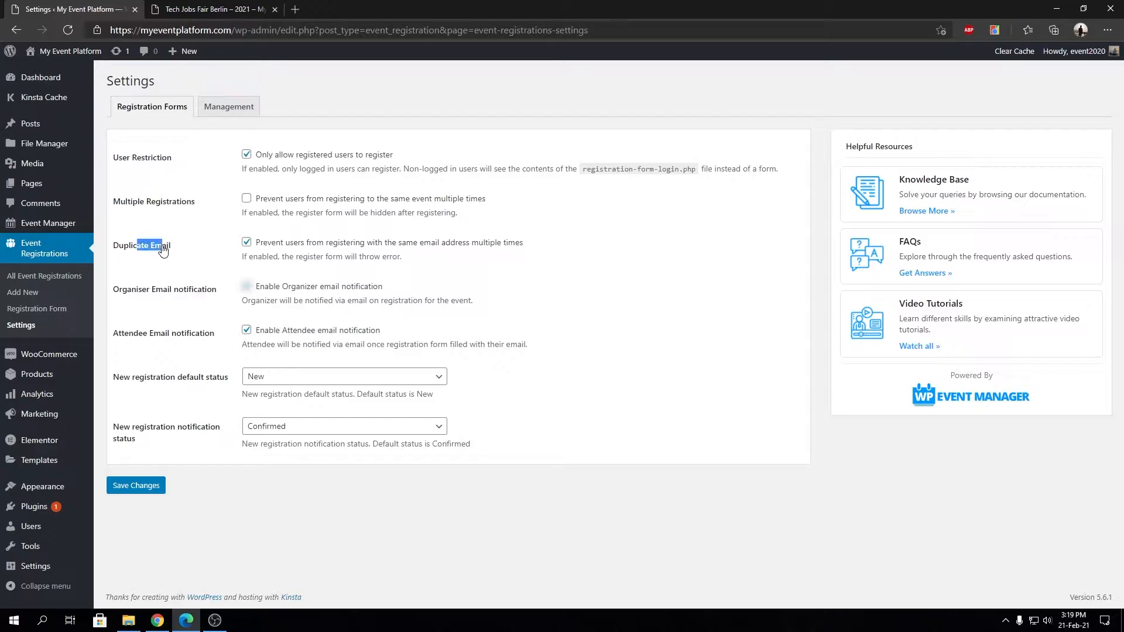
mouse_move(302, 253)
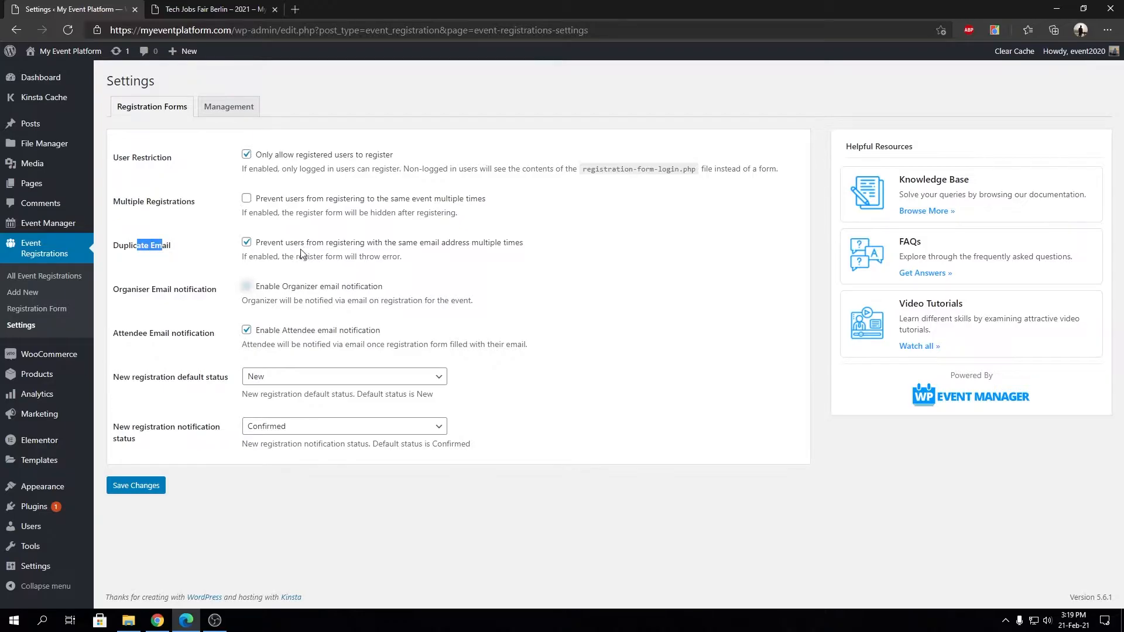
click(223, 10)
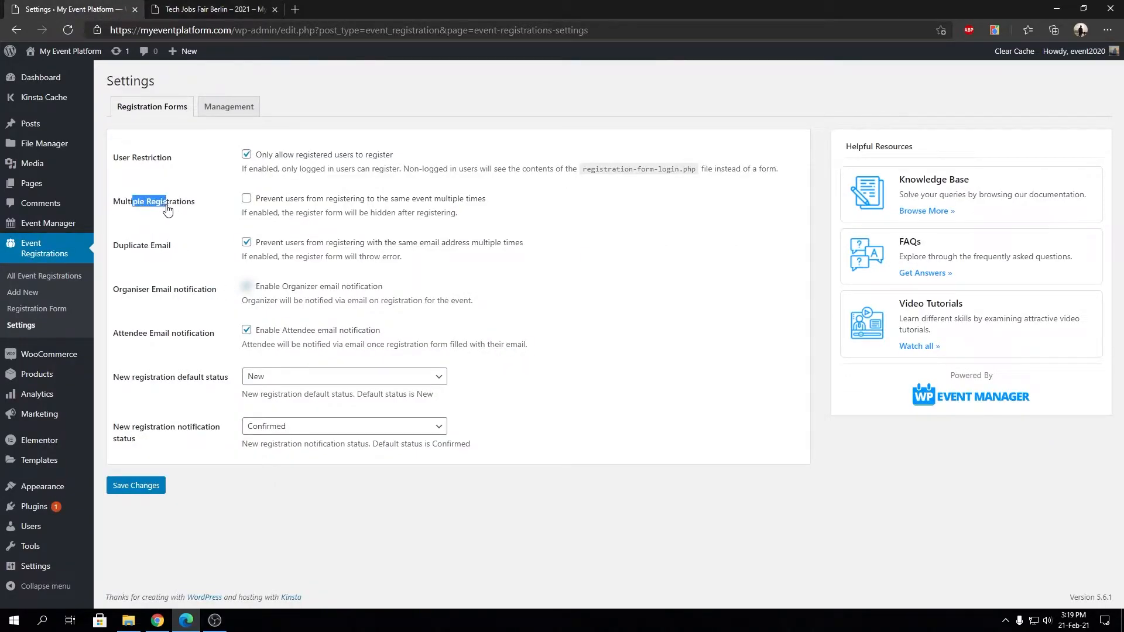
click(211, 9)
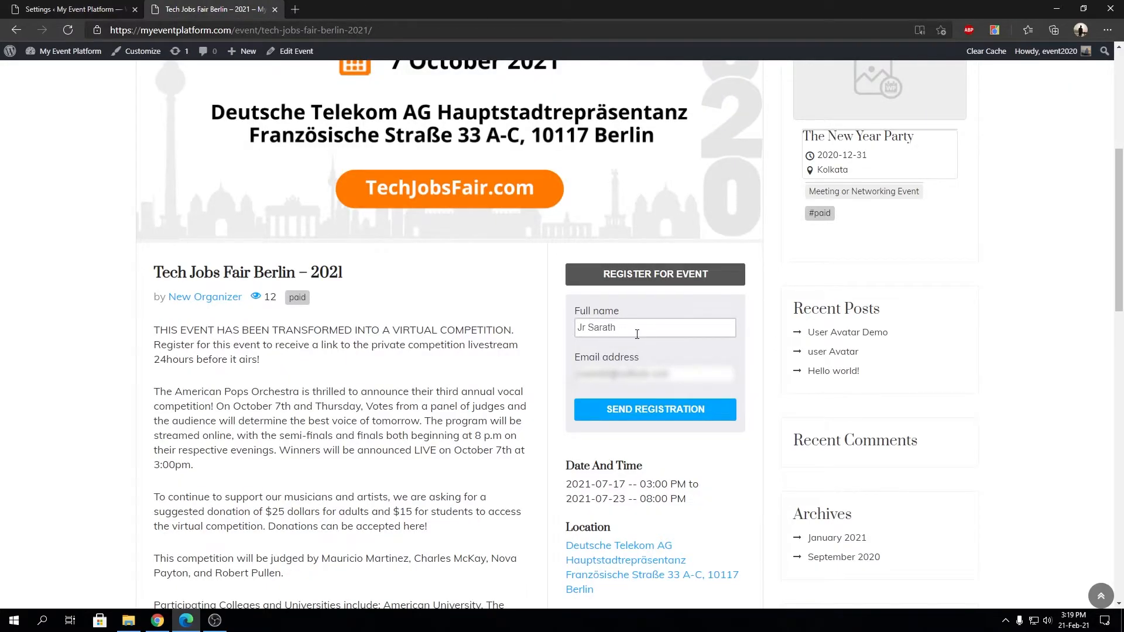
mouse_move(492, 261)
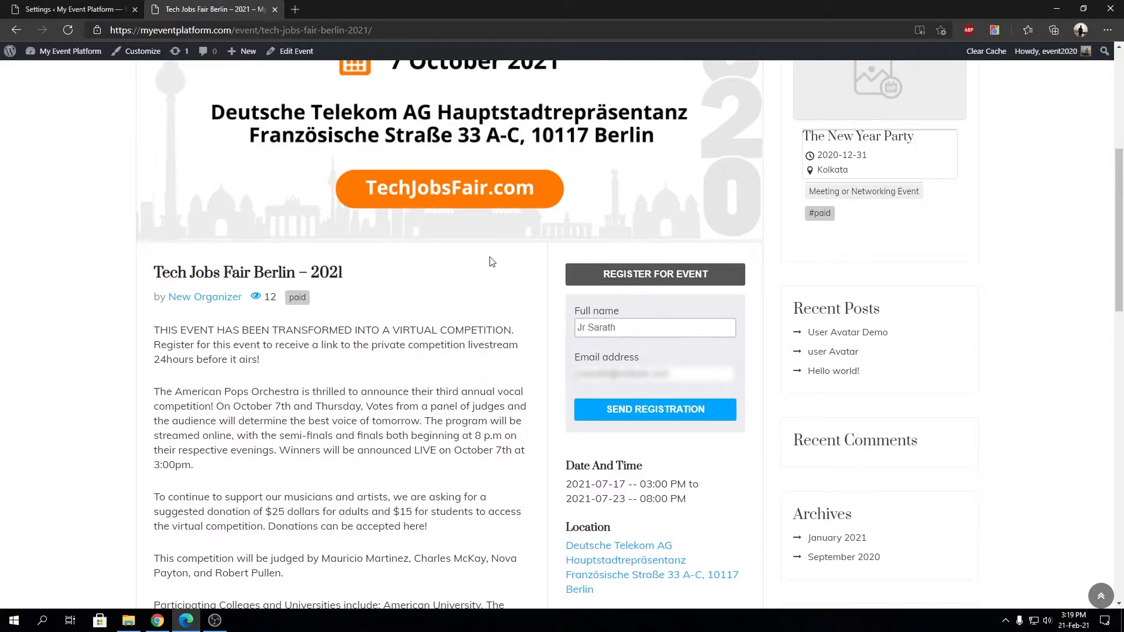
Send the filled-in registration, note the success message, and return to the registration settings
click(655, 409)
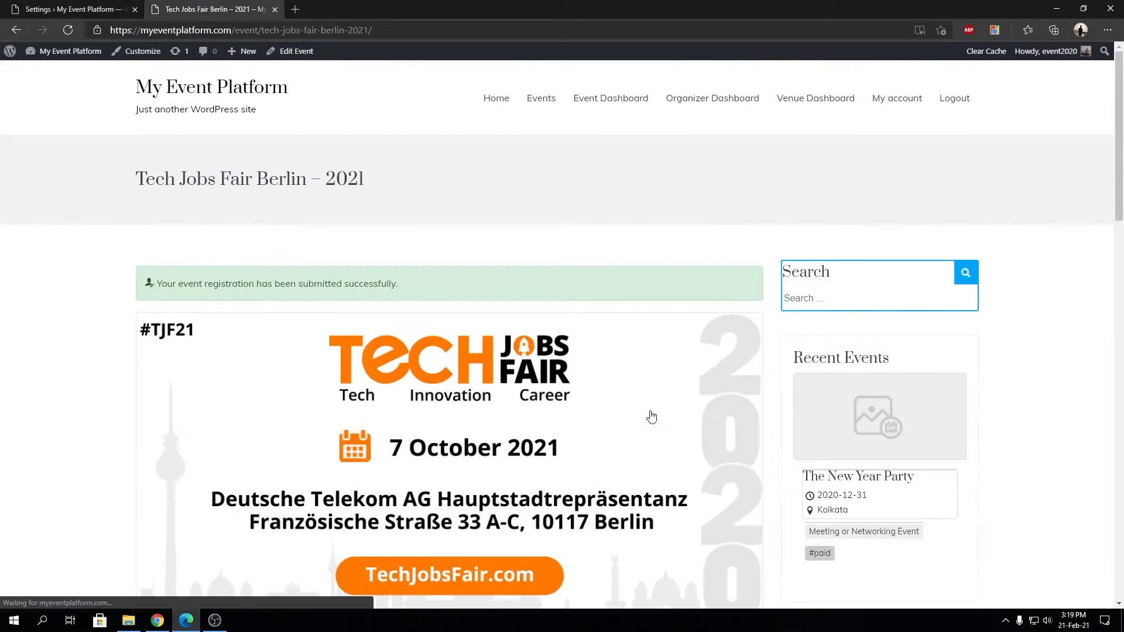
drag(176, 283, 327, 283)
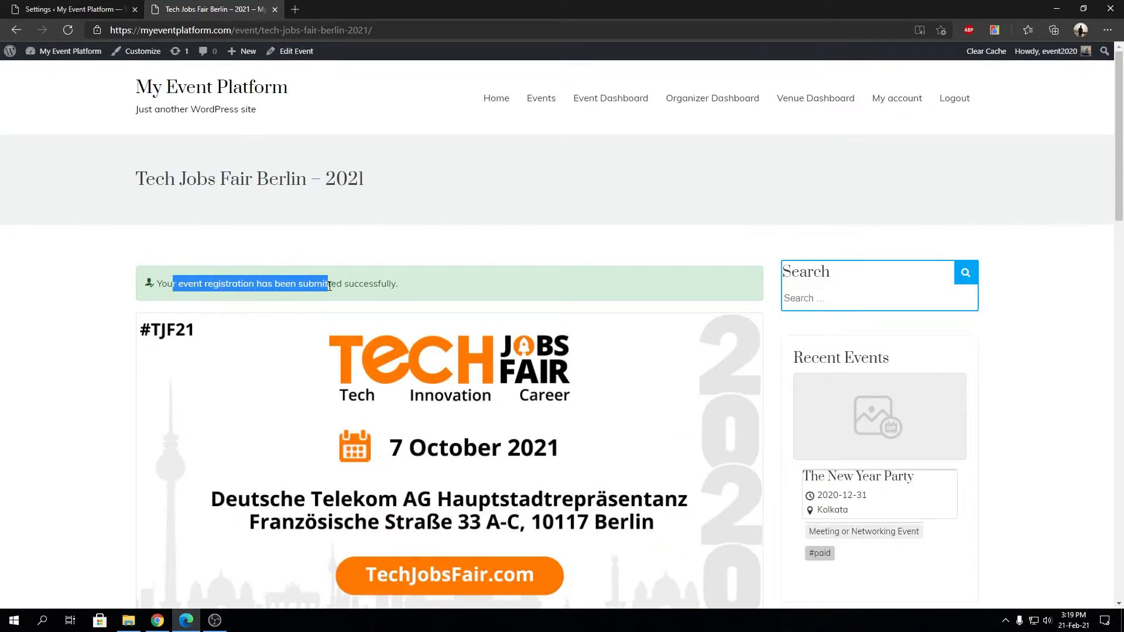
scroll(down, 3)
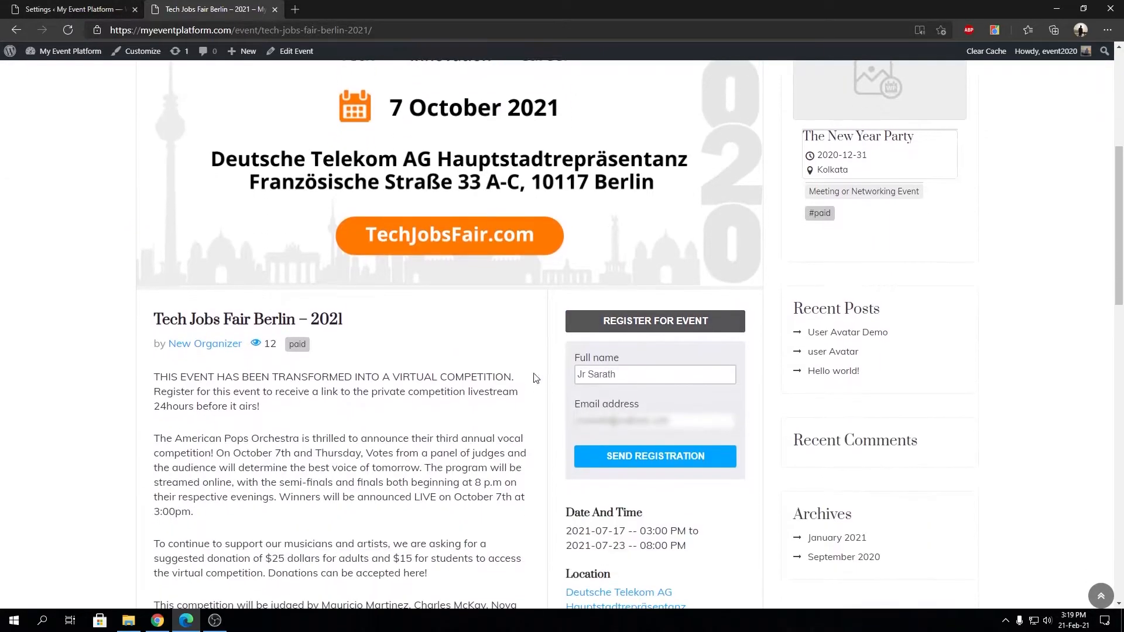
mouse_move(634, 400)
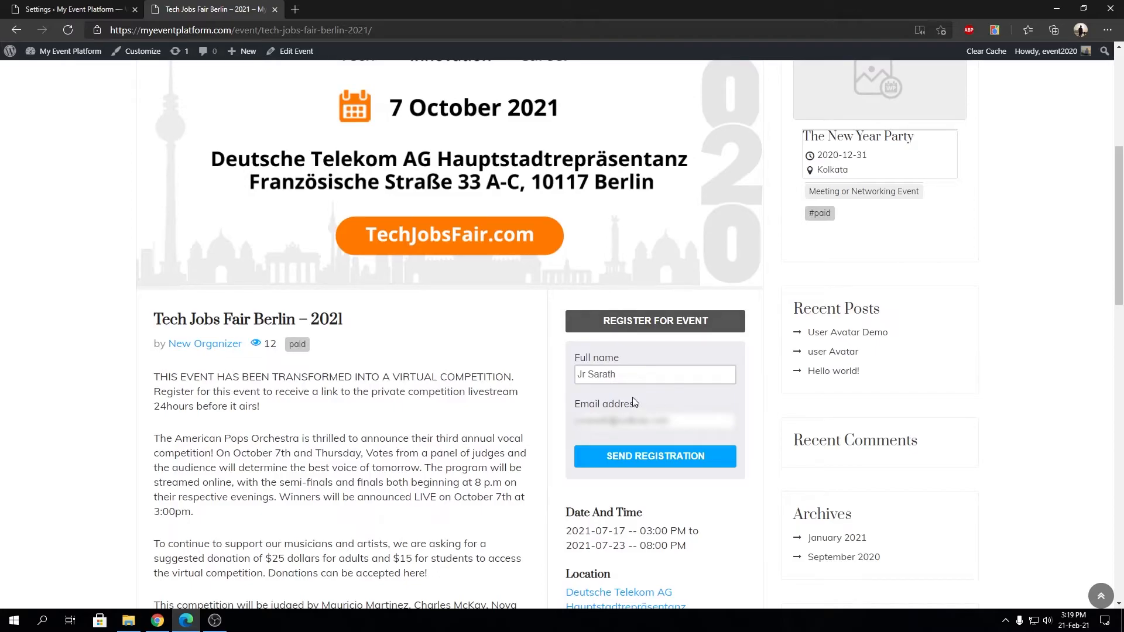
mouse_move(656, 367)
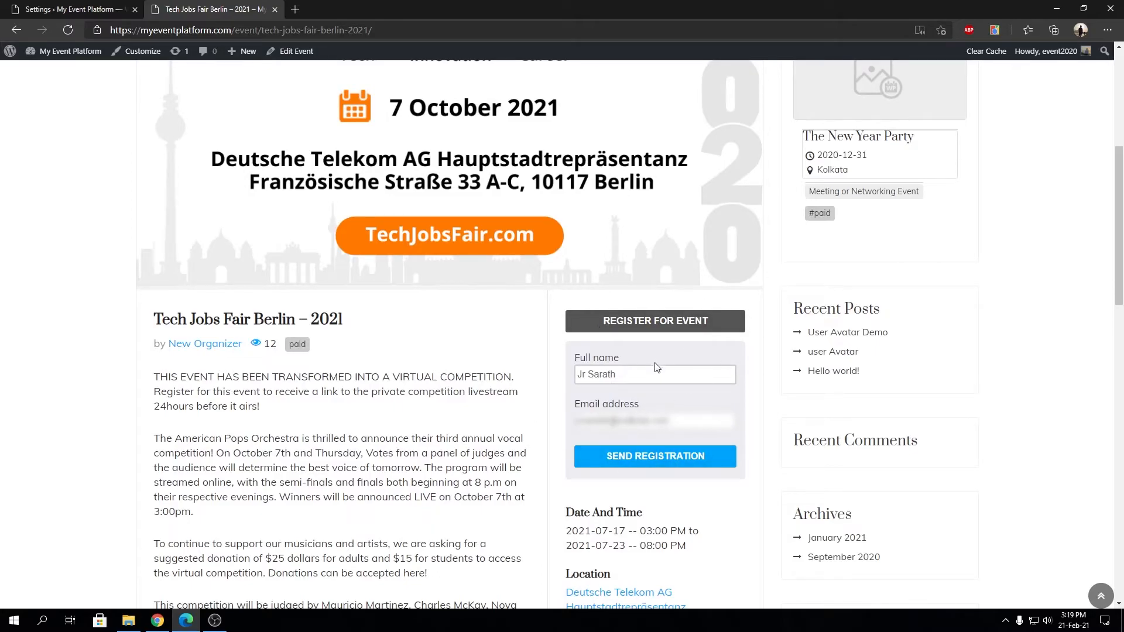
click(65, 9)
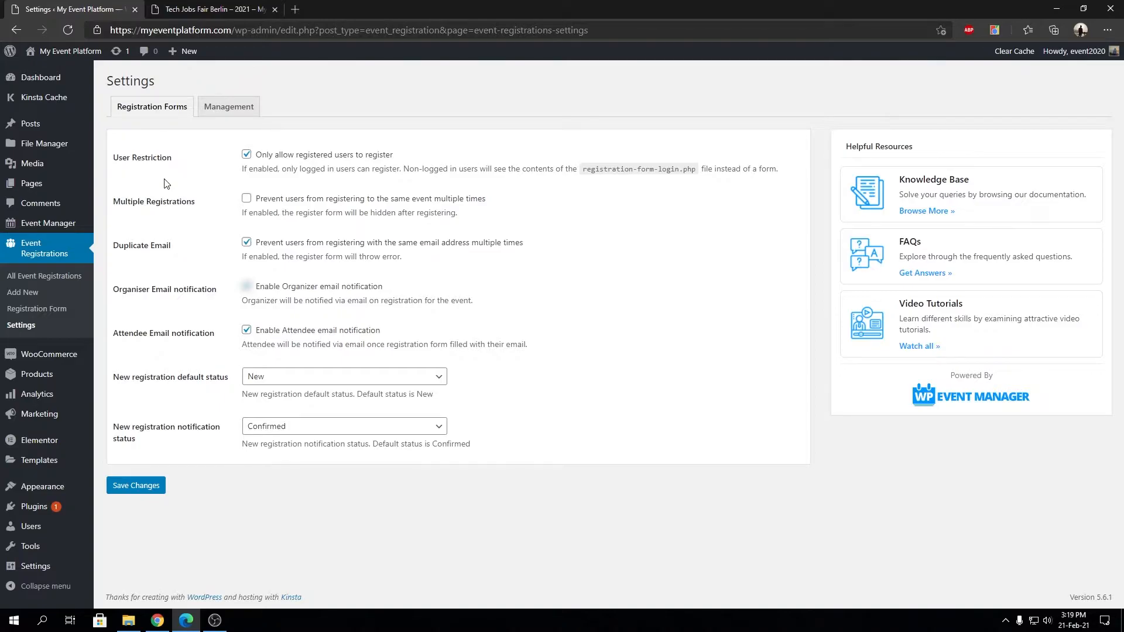
Enable Multiple Registrations prevention, save the settings, and reload the event page
click(246, 197)
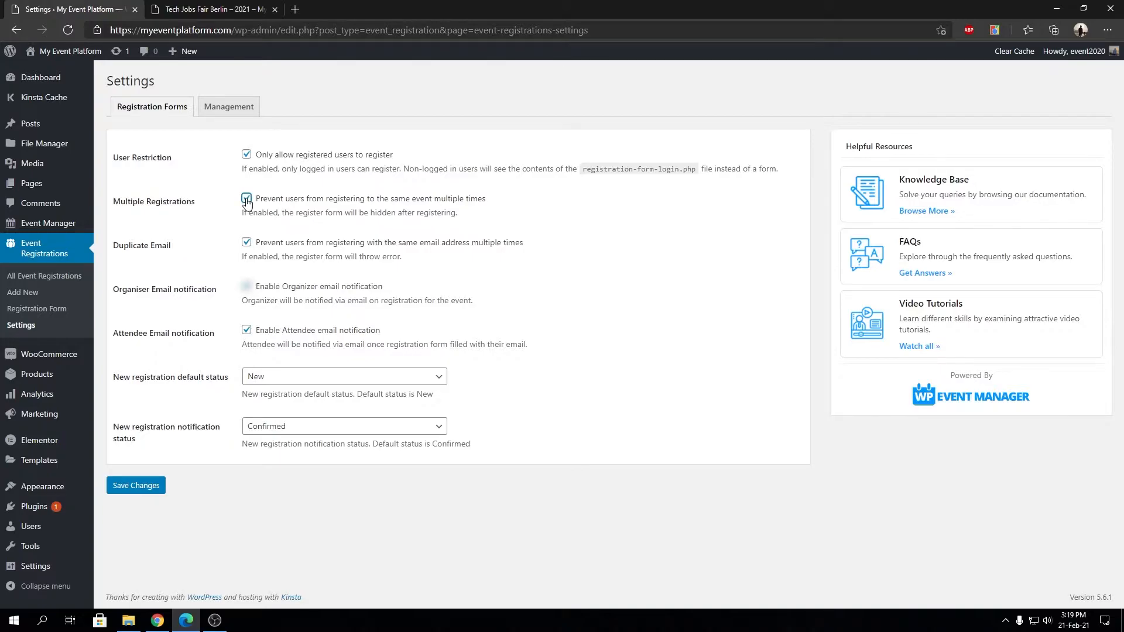
click(246, 198)
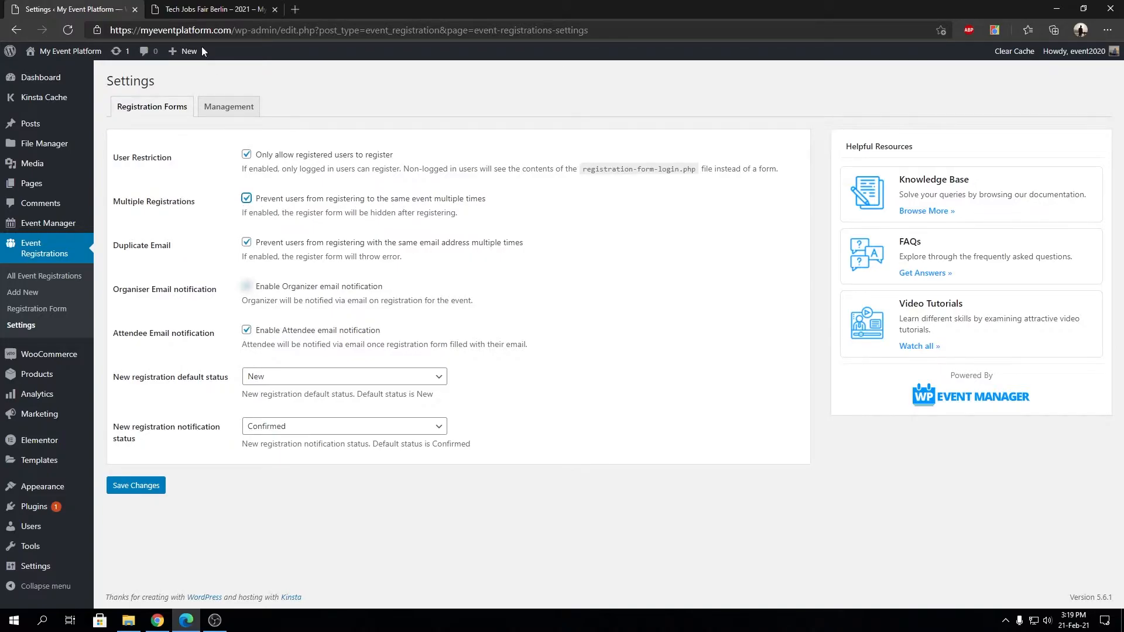
click(205, 10)
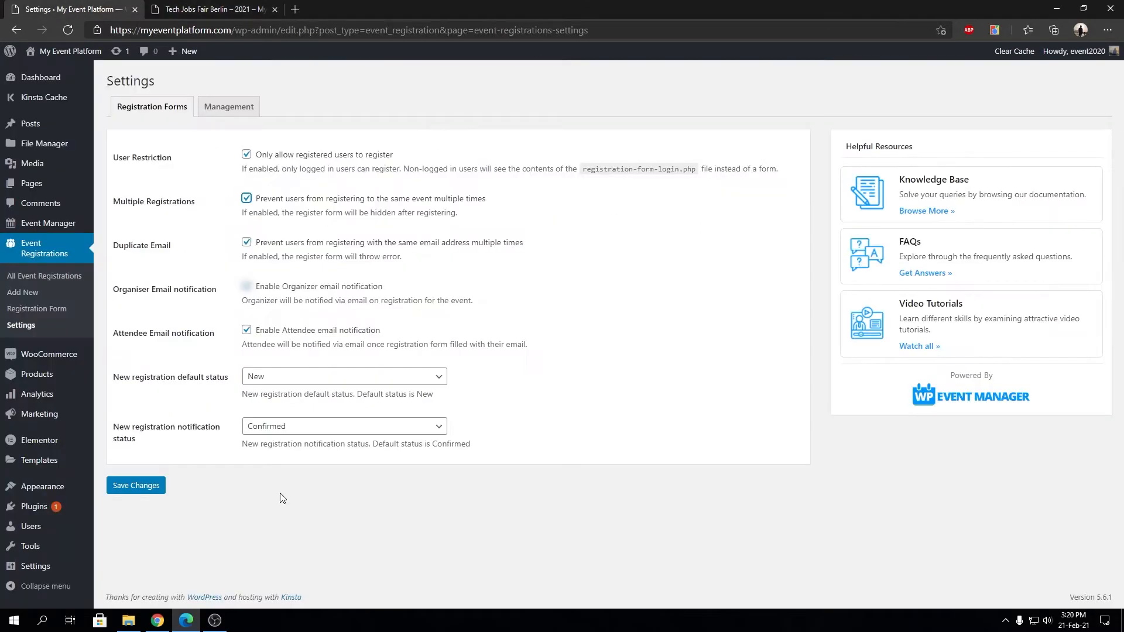
click(211, 9)
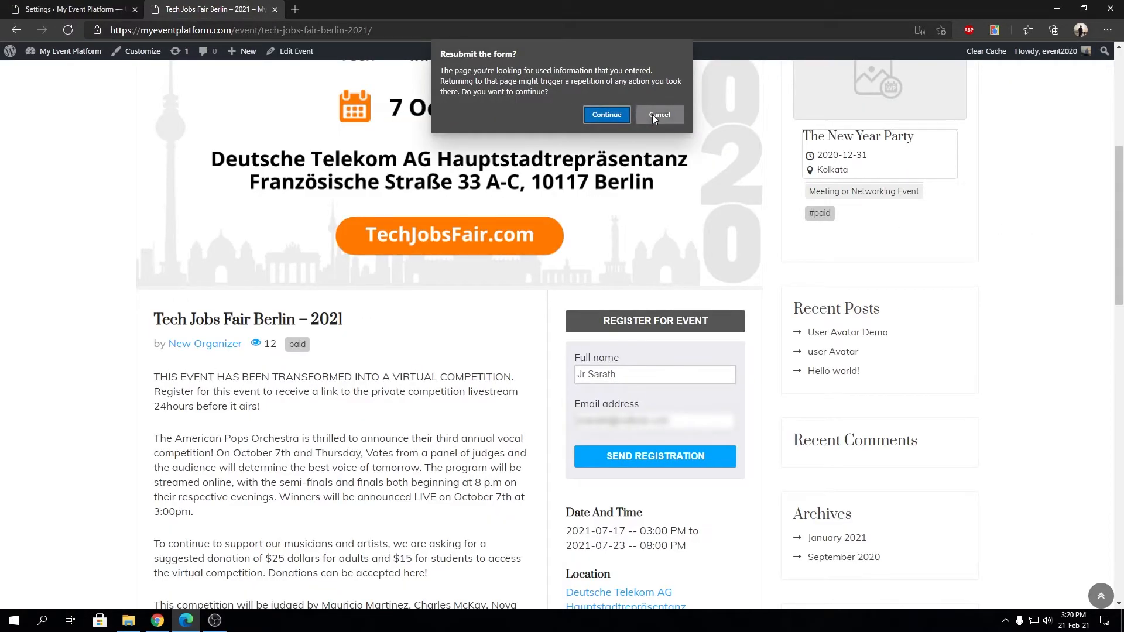
Cancel the form resubmit and confirm the event page shows the already-registered notice
click(660, 114)
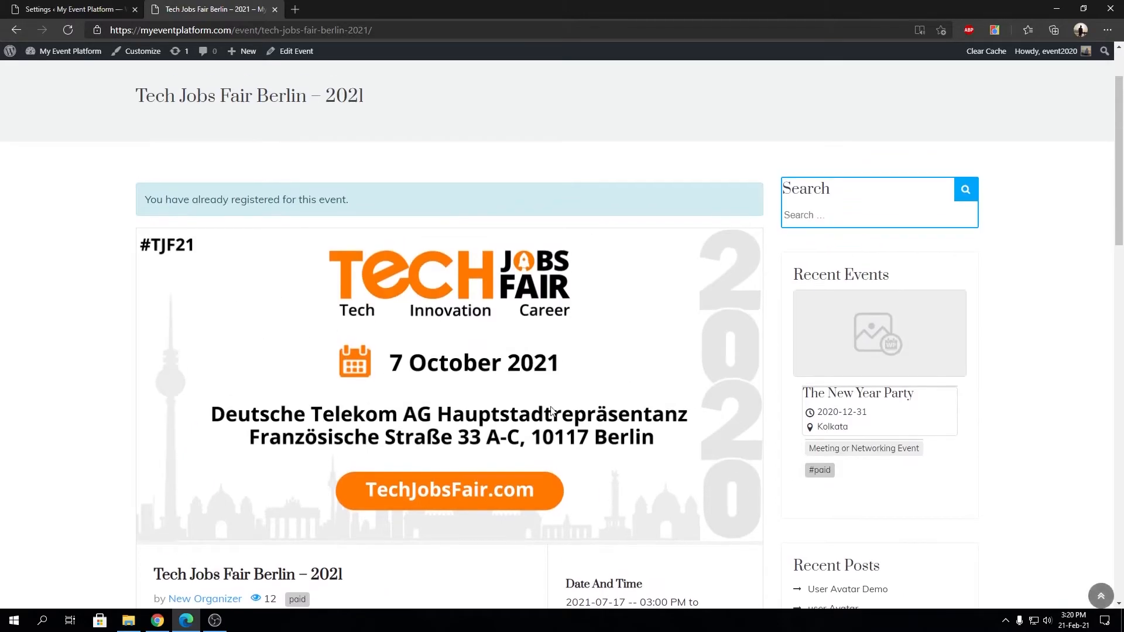
mouse_move(525, 360)
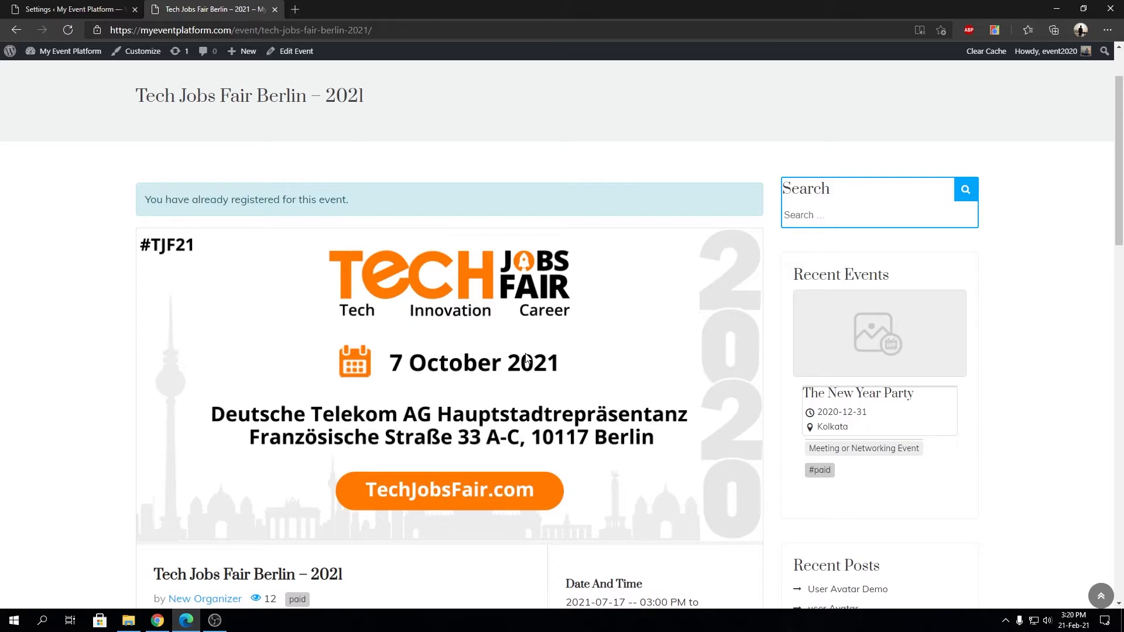
drag(169, 199, 317, 199)
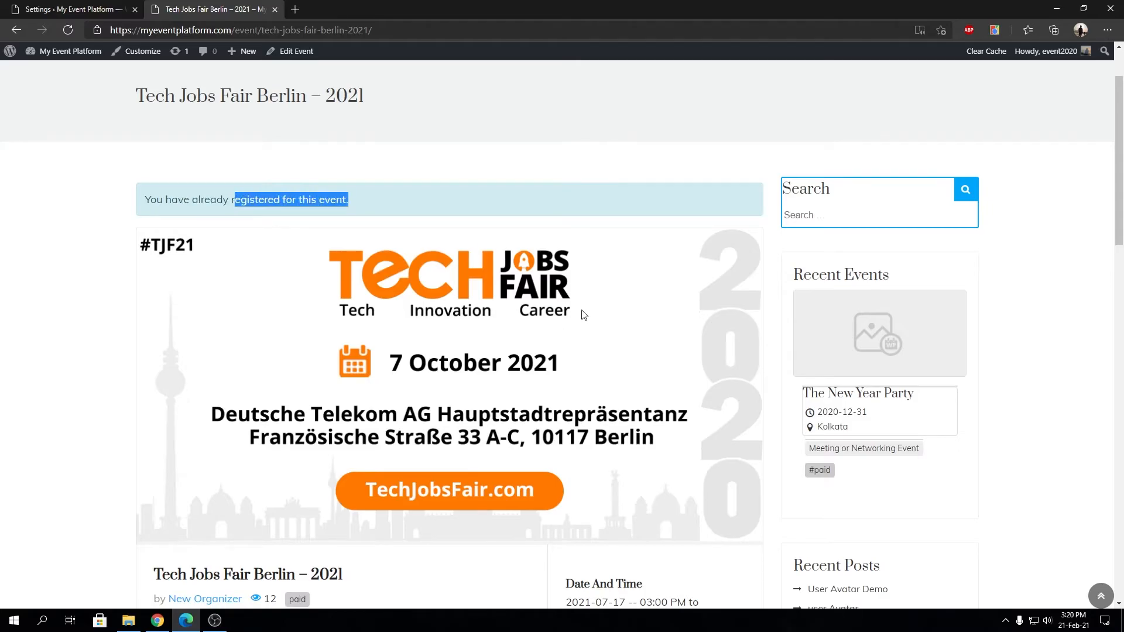
Untick Multiple Registrations in the settings, save, and return to the event page
click(65, 10)
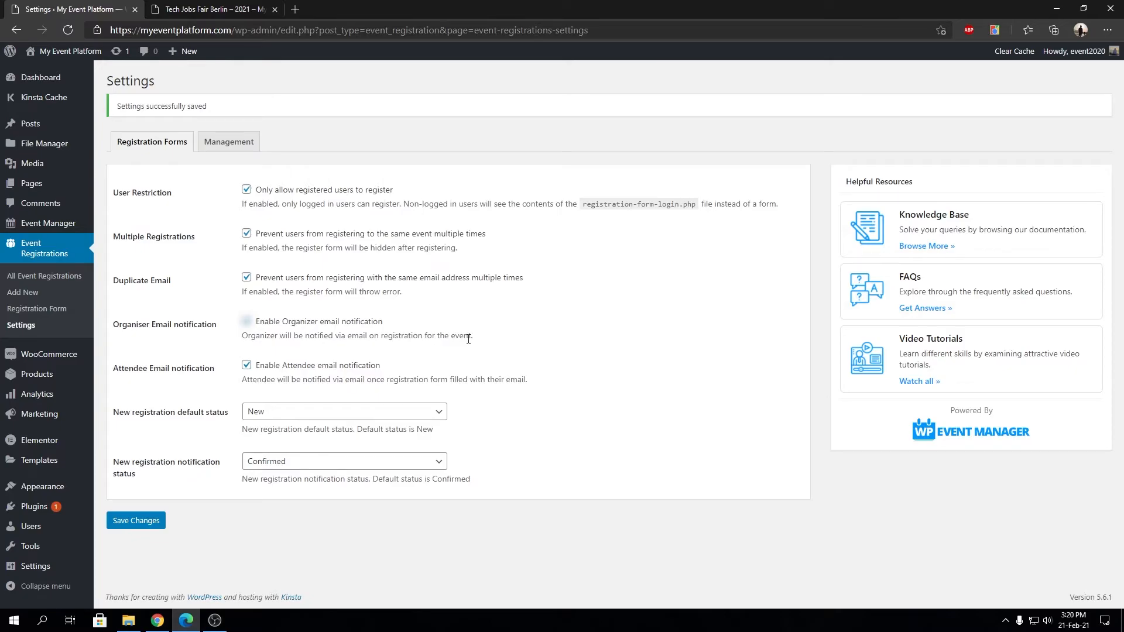
click(246, 233)
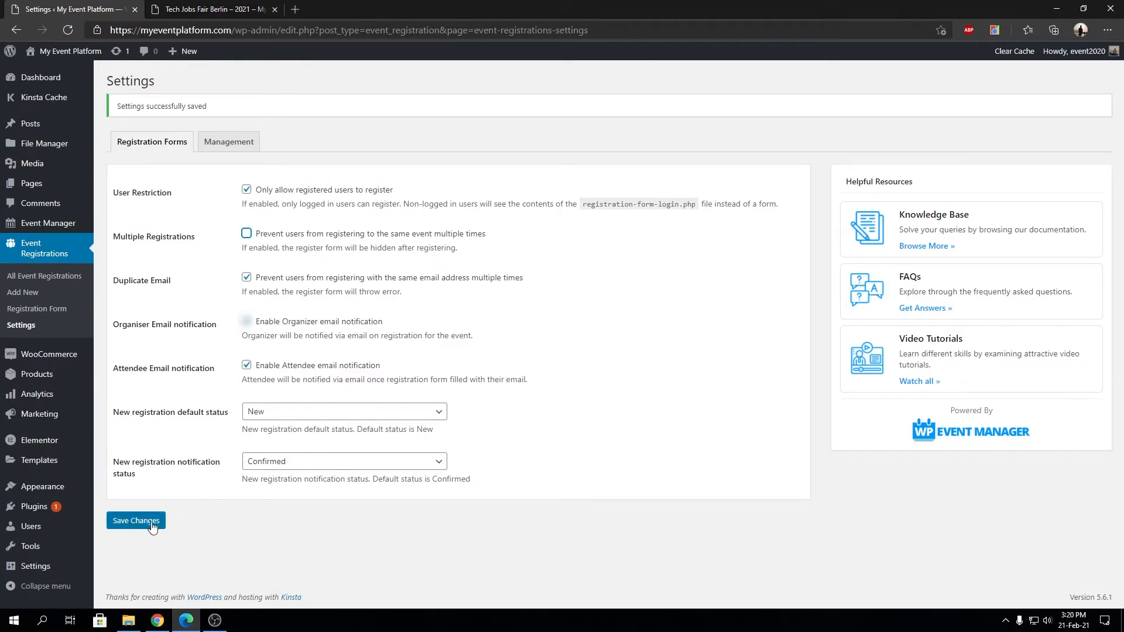
click(211, 10)
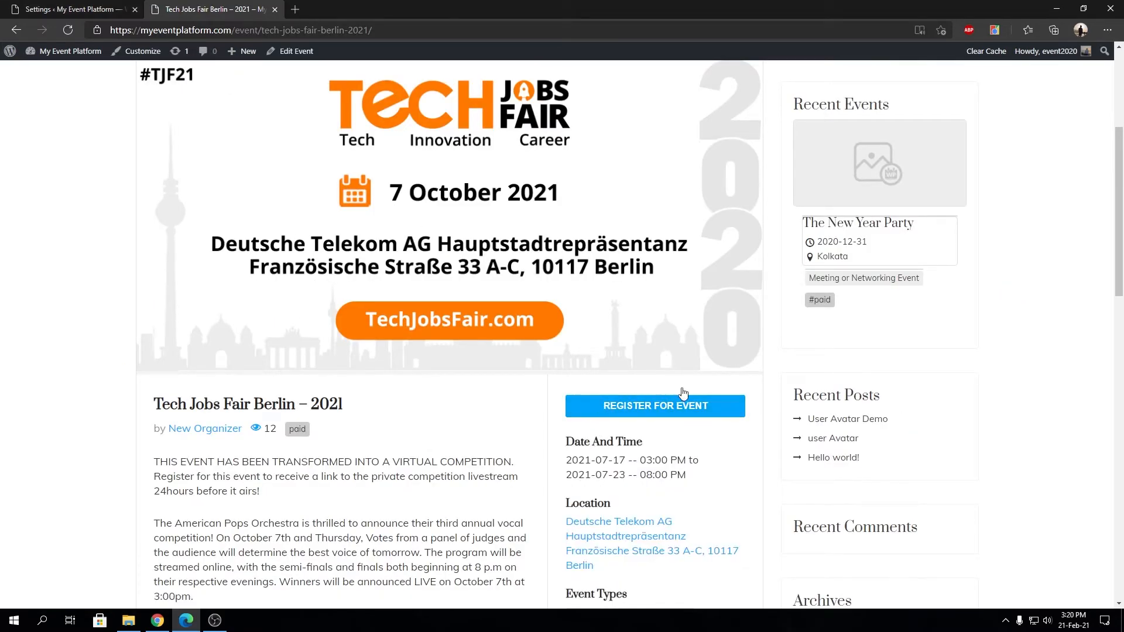
Register again with the same email and hit the email-already-registered error
click(655, 405)
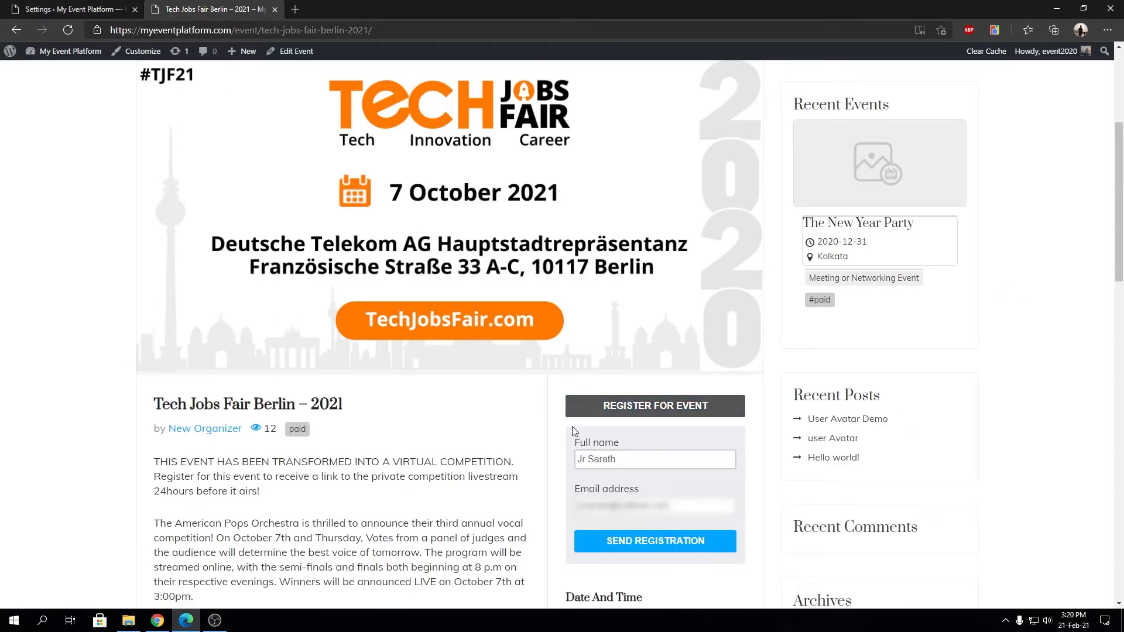
mouse_move(504, 417)
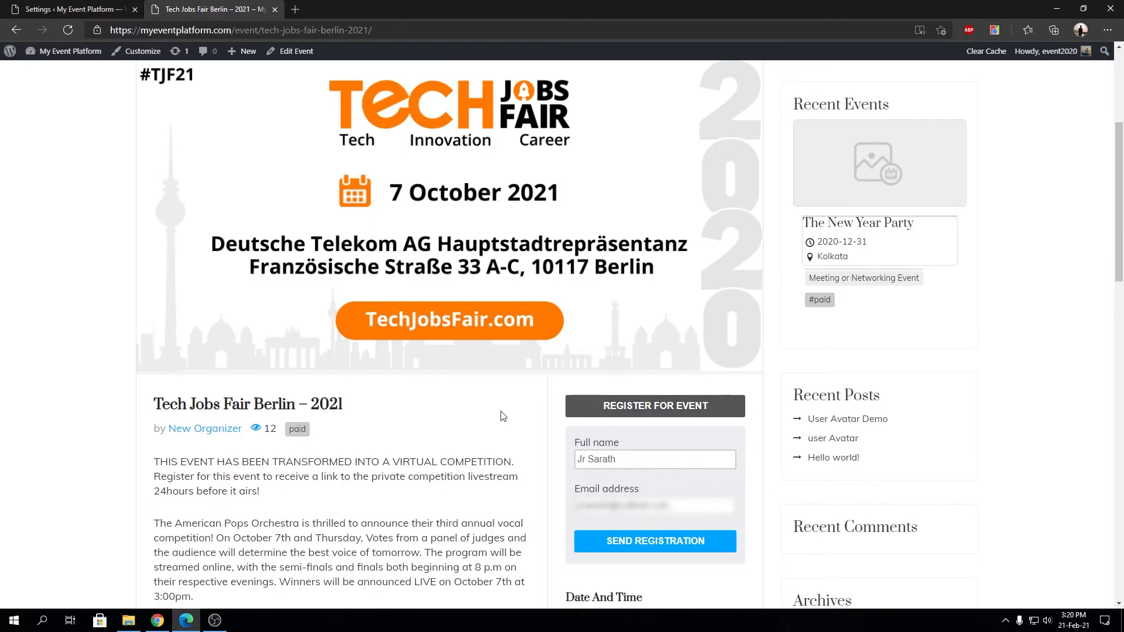
scroll(down, 3)
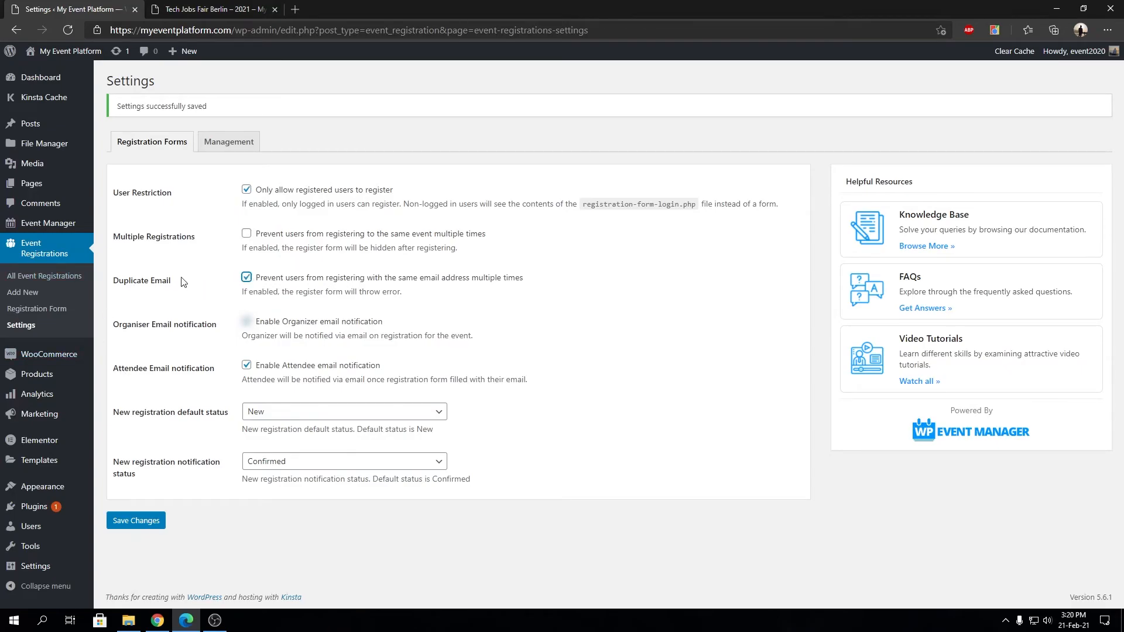
click(211, 9)
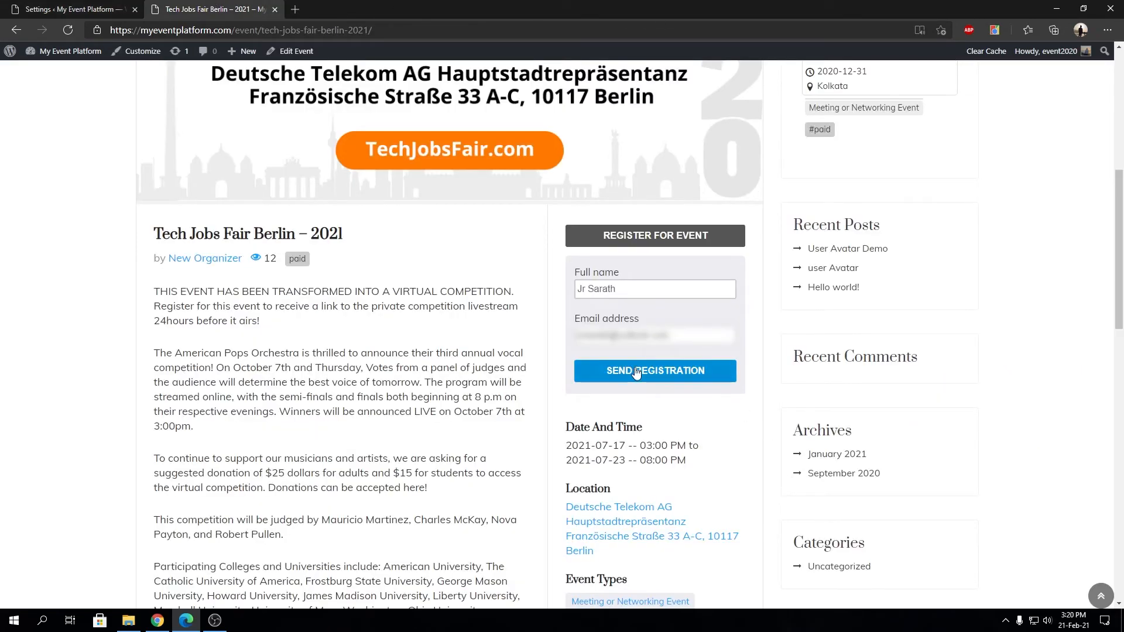
click(656, 369)
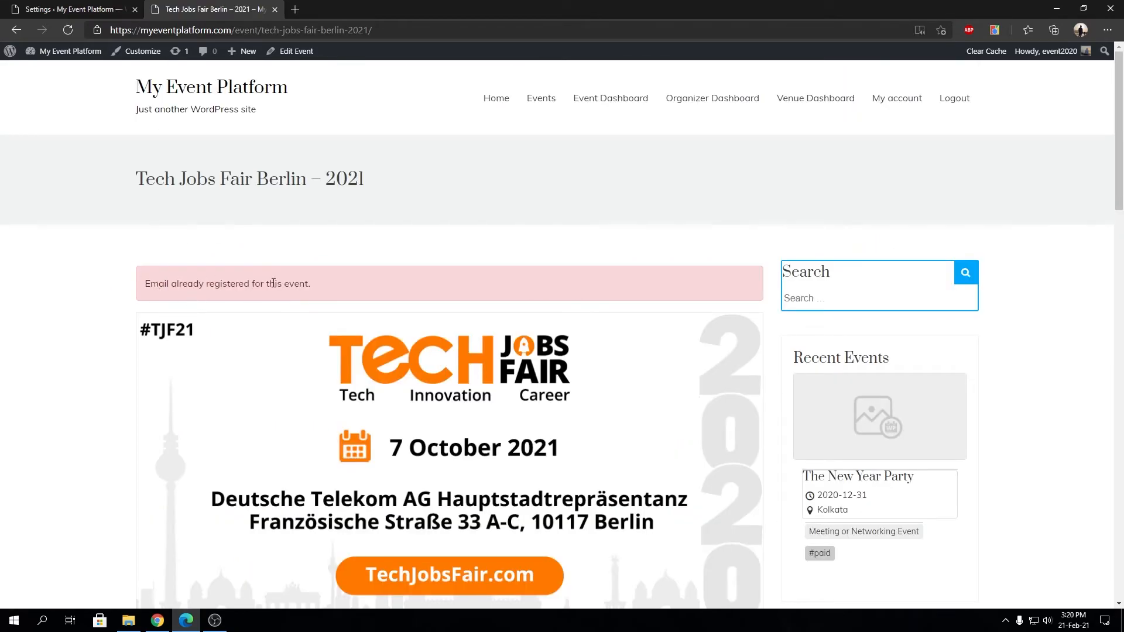
Change the email address and resend for a successful registration, then return to settings
scroll(down, 3)
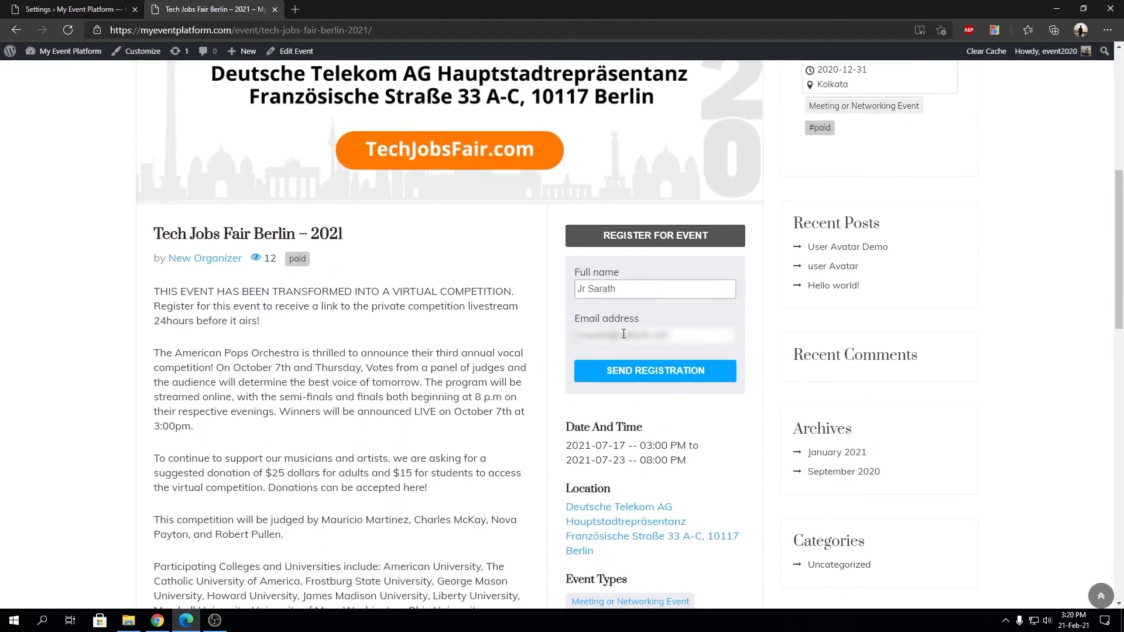
click(655, 370)
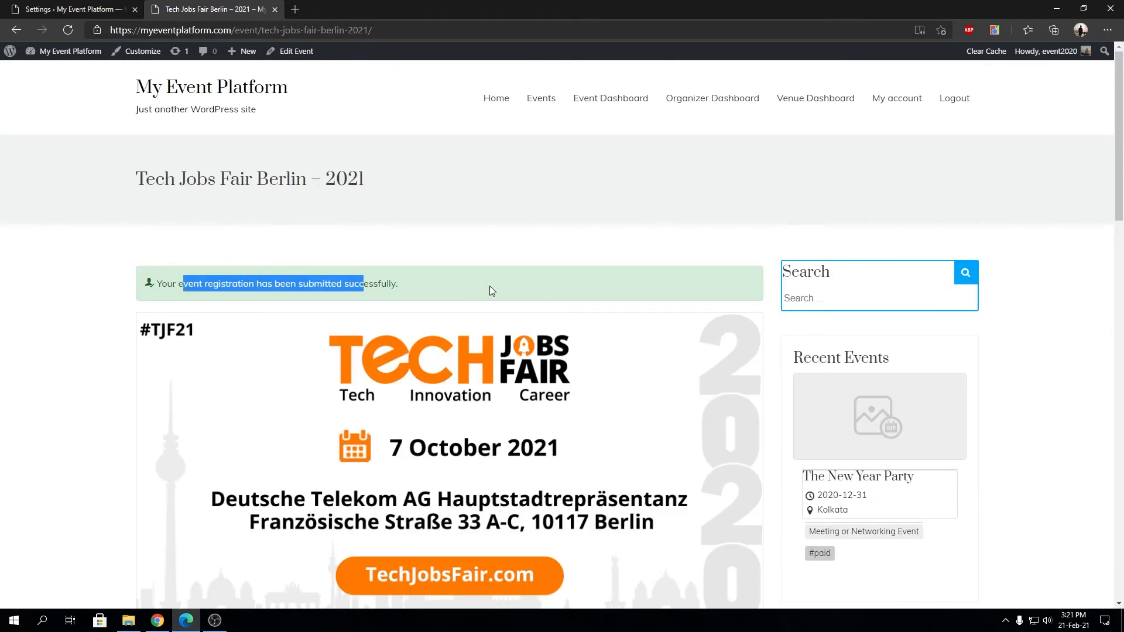
scroll(down, 3)
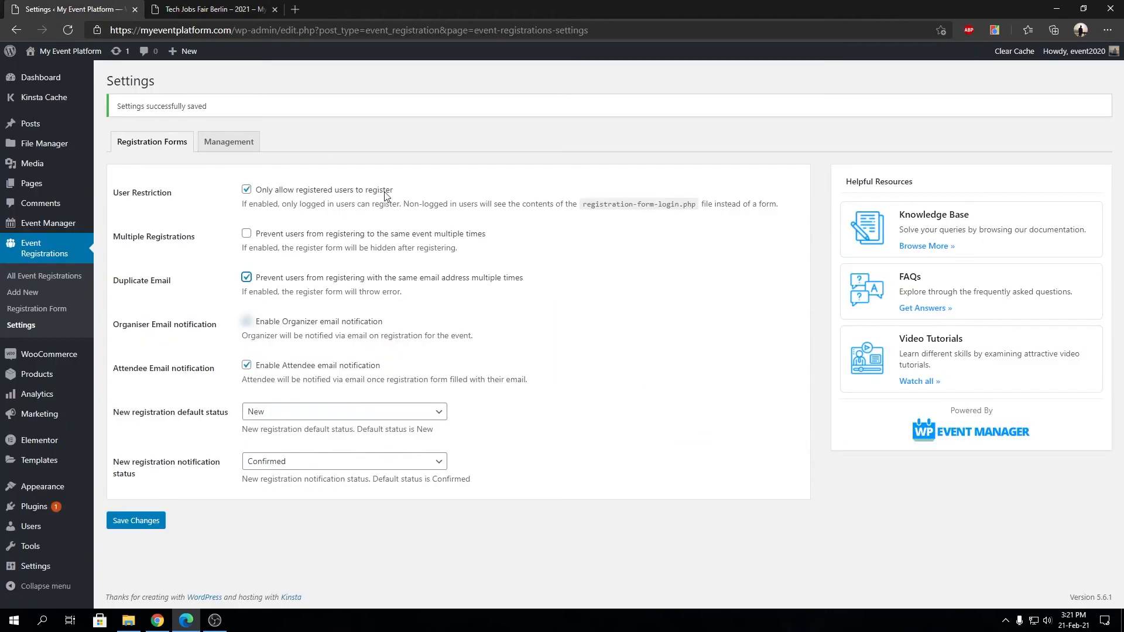
mouse_move(455, 279)
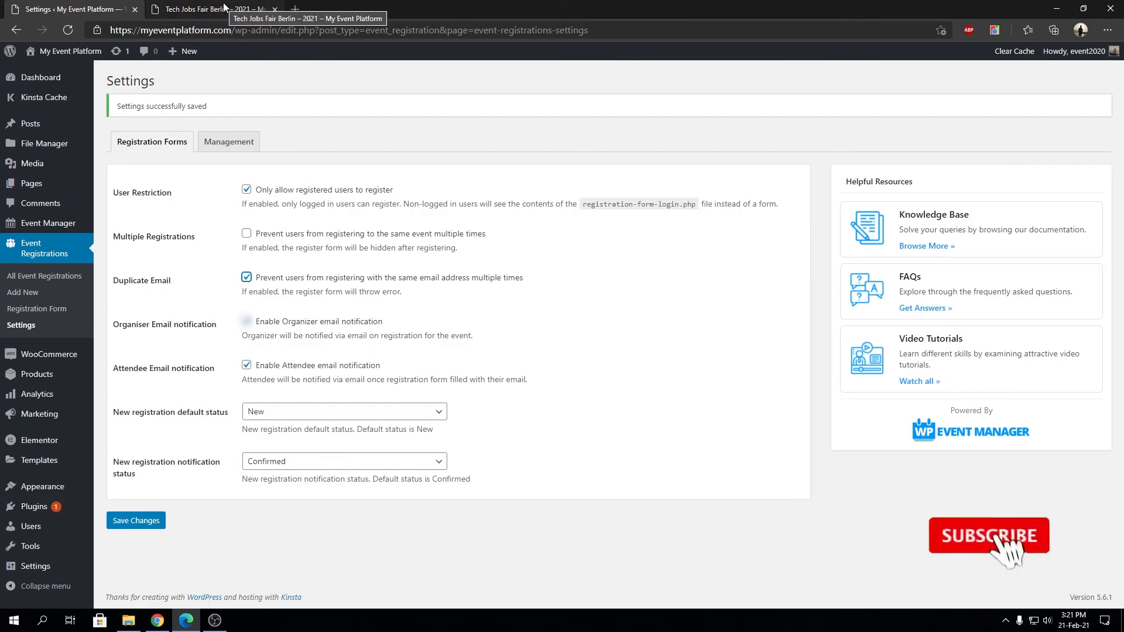
click(989, 536)
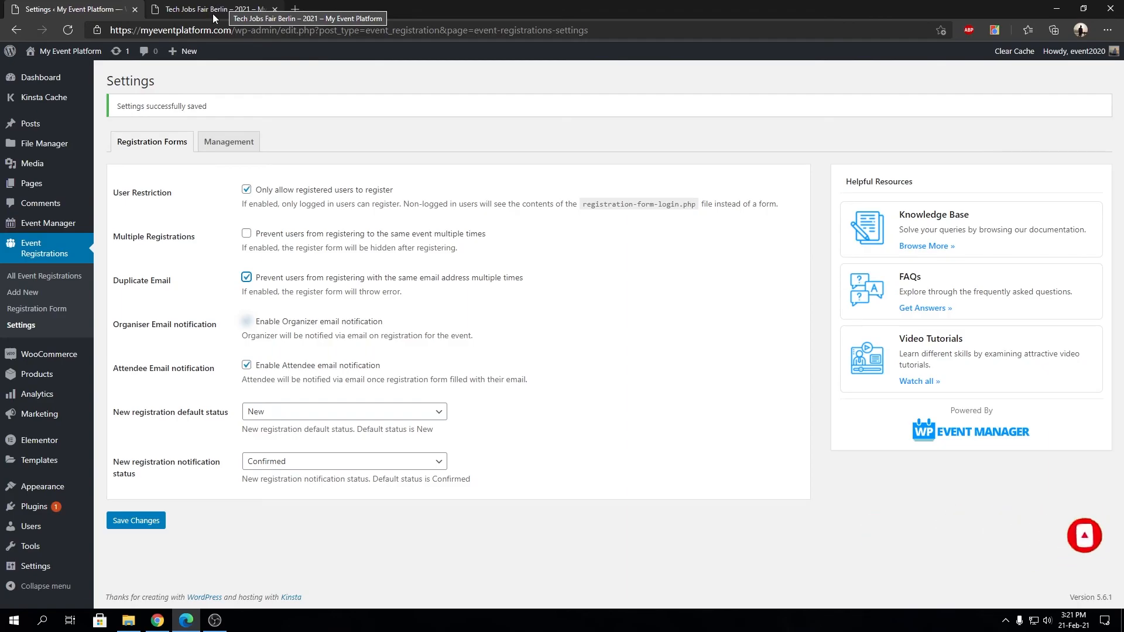
mouse_move(204, 10)
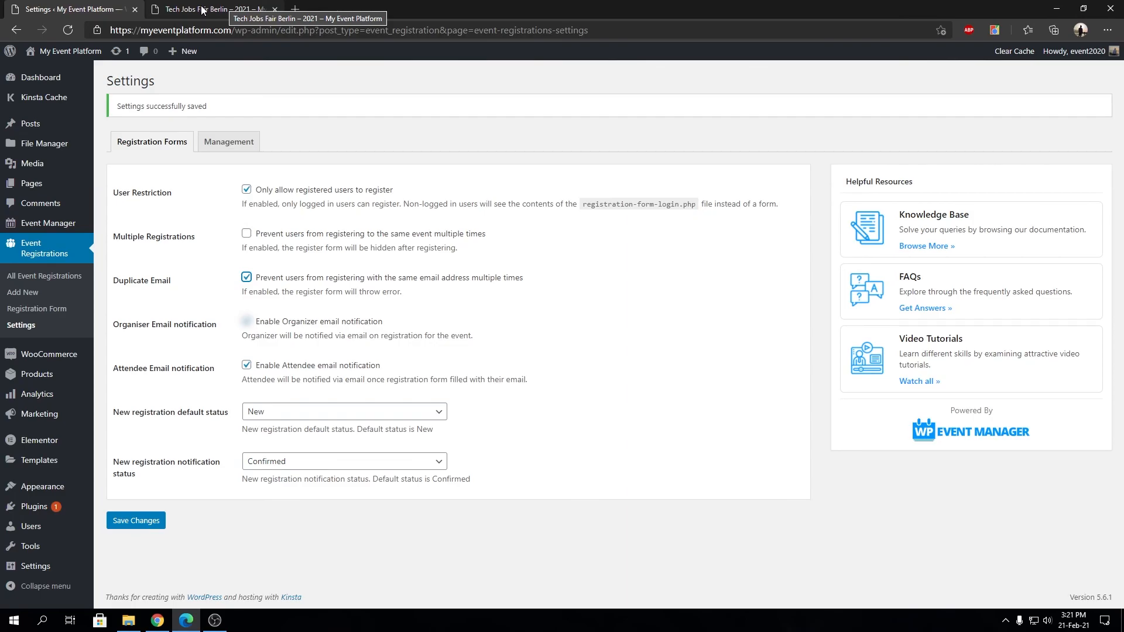